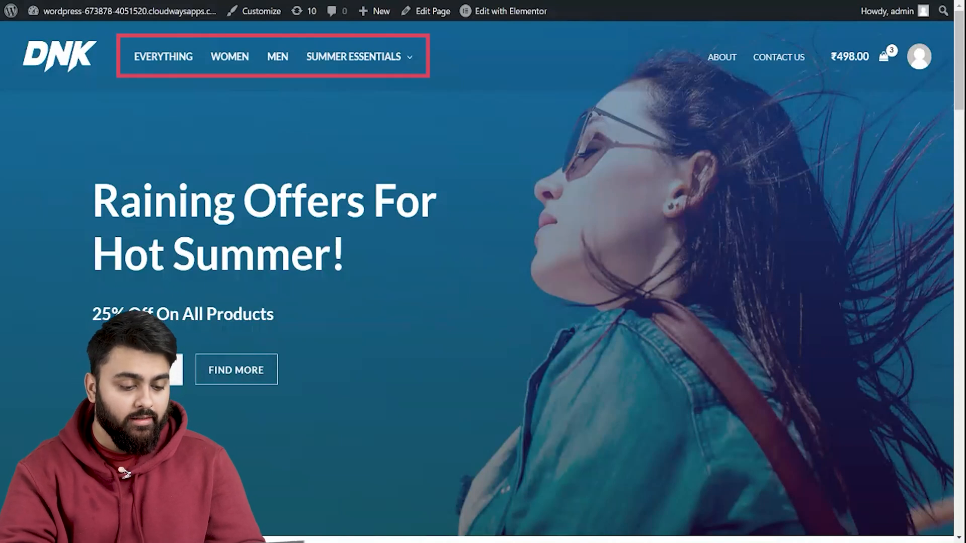
Step: Browse the store's Men and Women category pages with the category sidebar
click(277, 56)
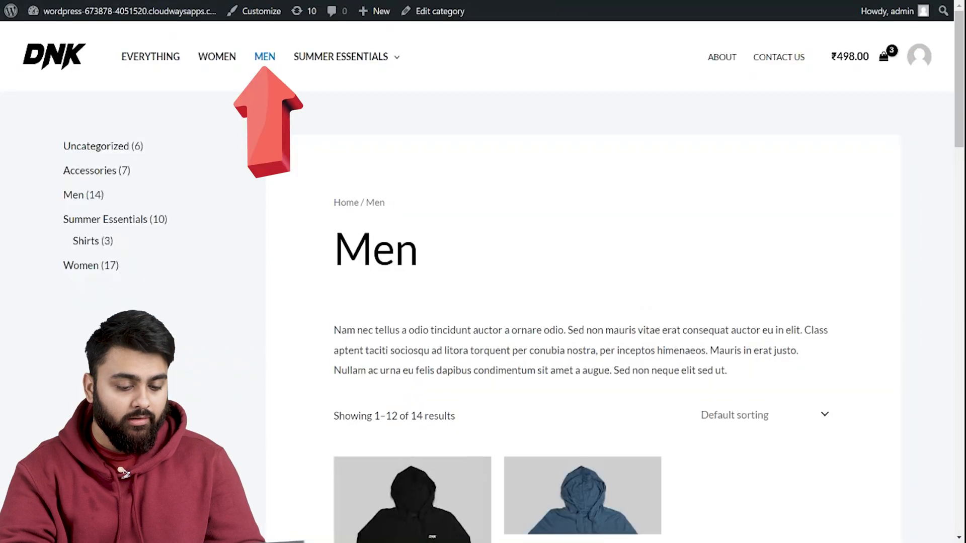
scroll(down, 3)
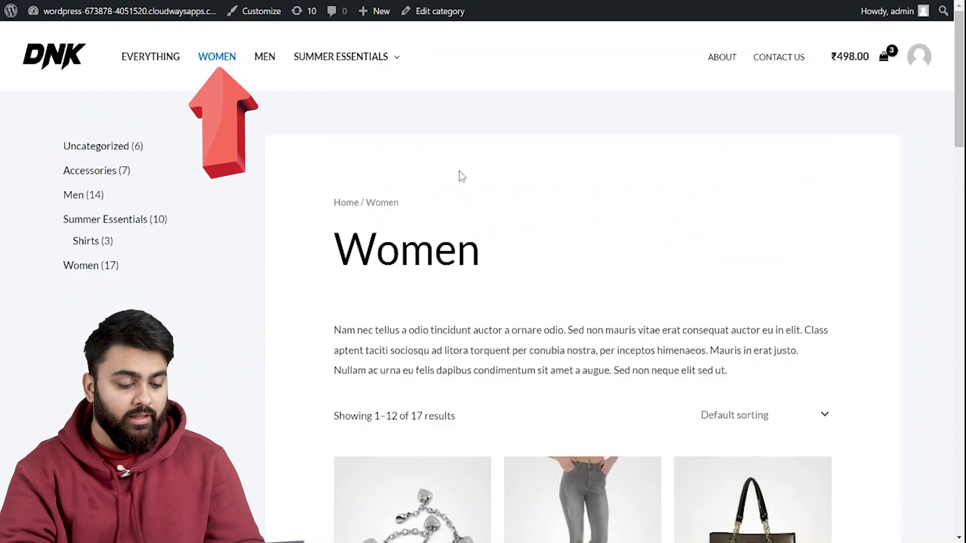
scroll(down, 3)
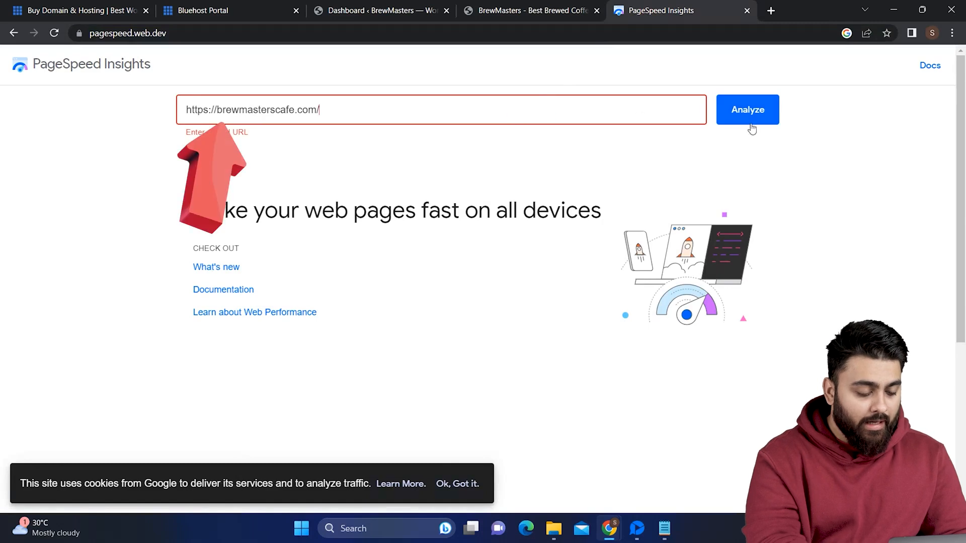
click(747, 110)
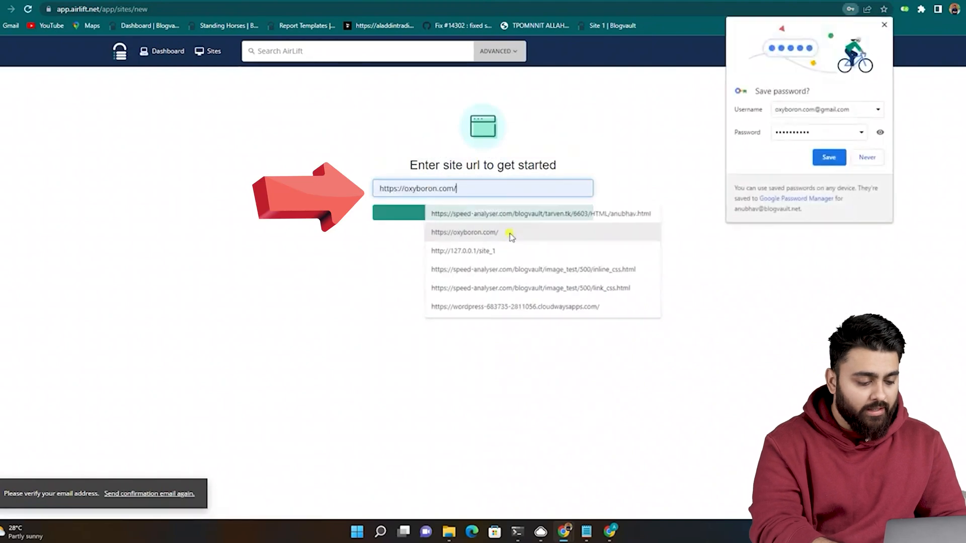
click(464, 232)
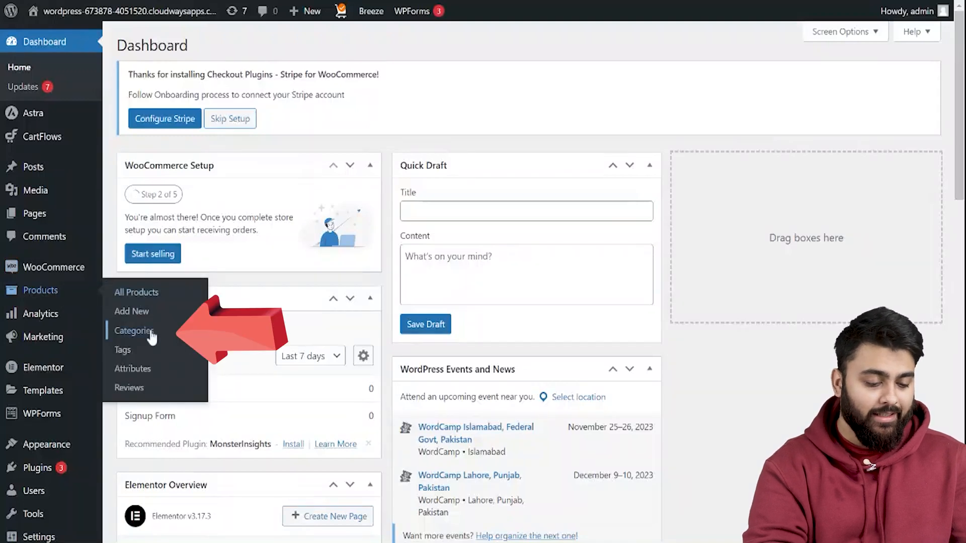
Step: Start a new product category named Summer Essentials and add a thumbnail image
click(134, 331)
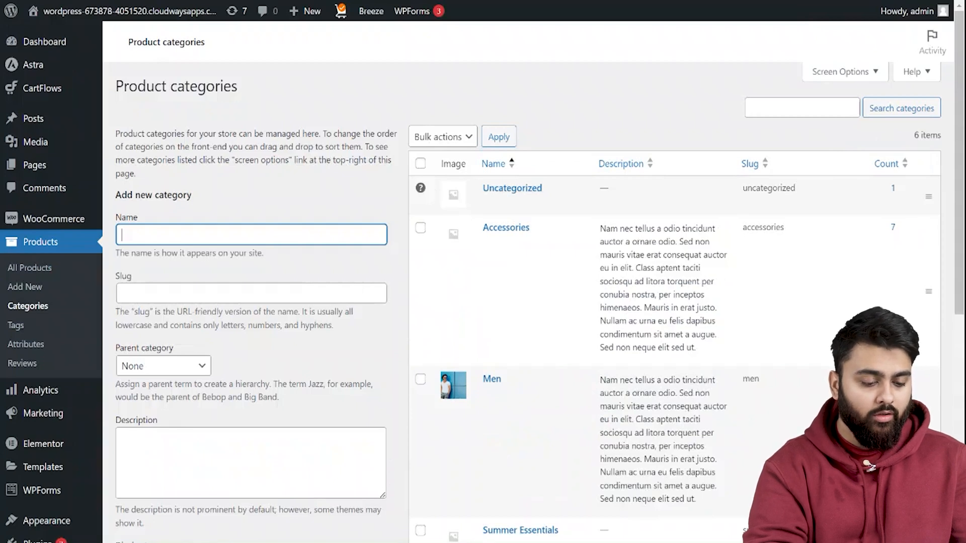
text(Summer Es)
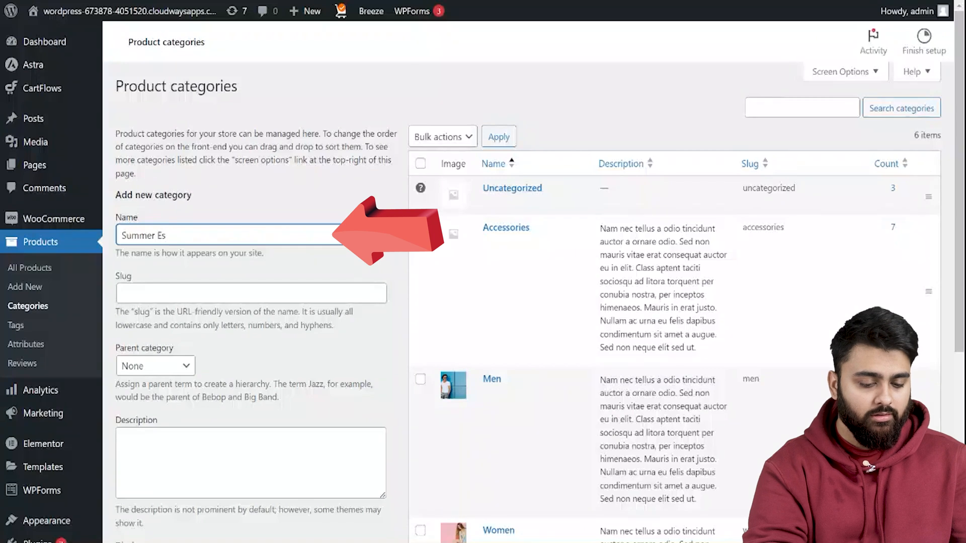
text(sential)
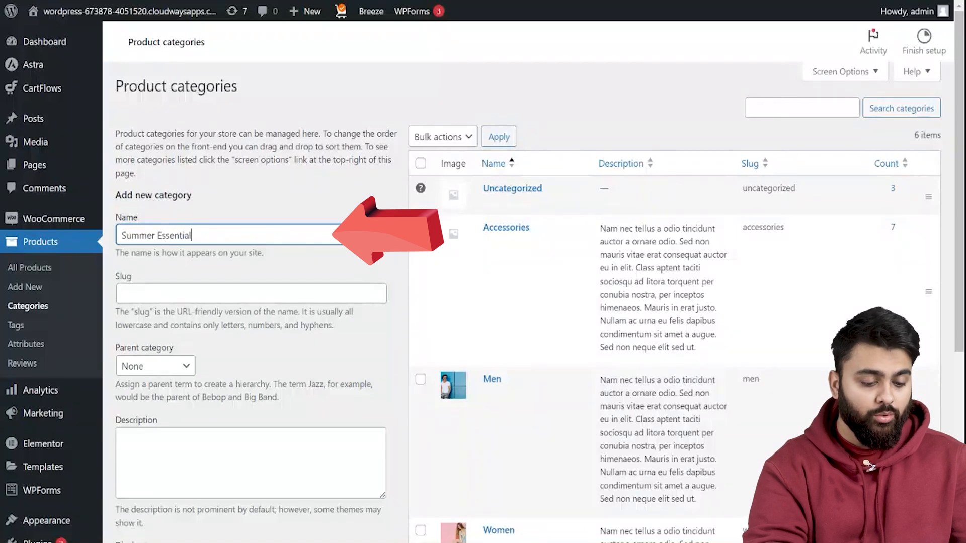
text(s)
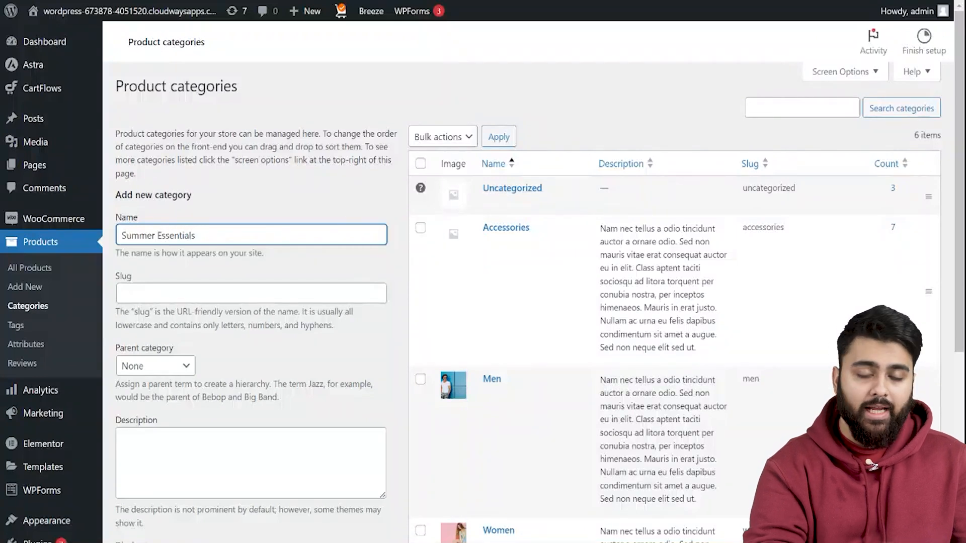
scroll(down, 3)
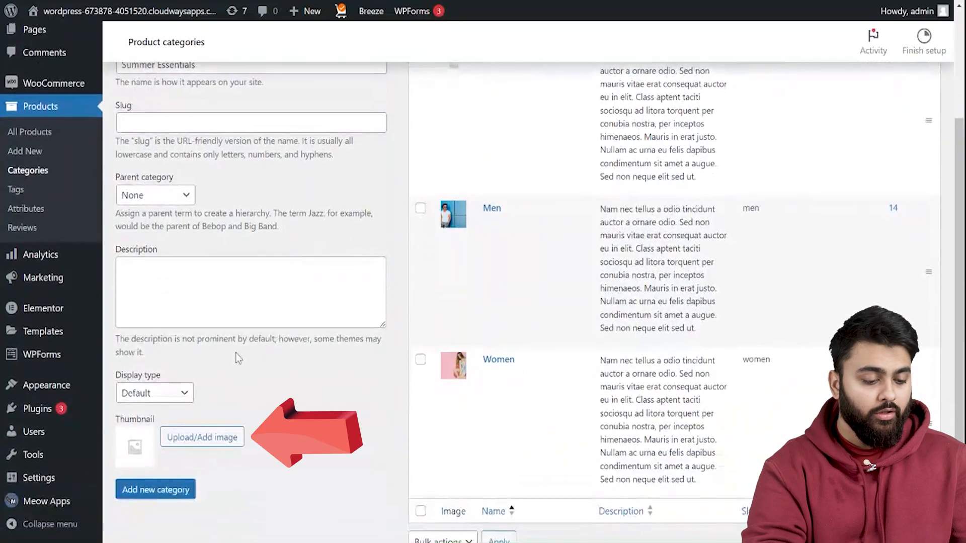
mouse_move(190, 434)
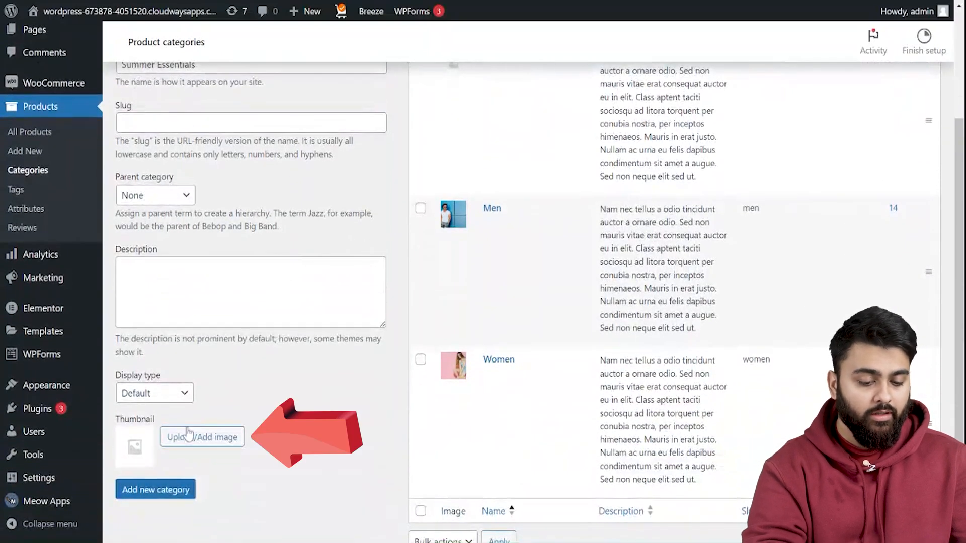
click(154, 489)
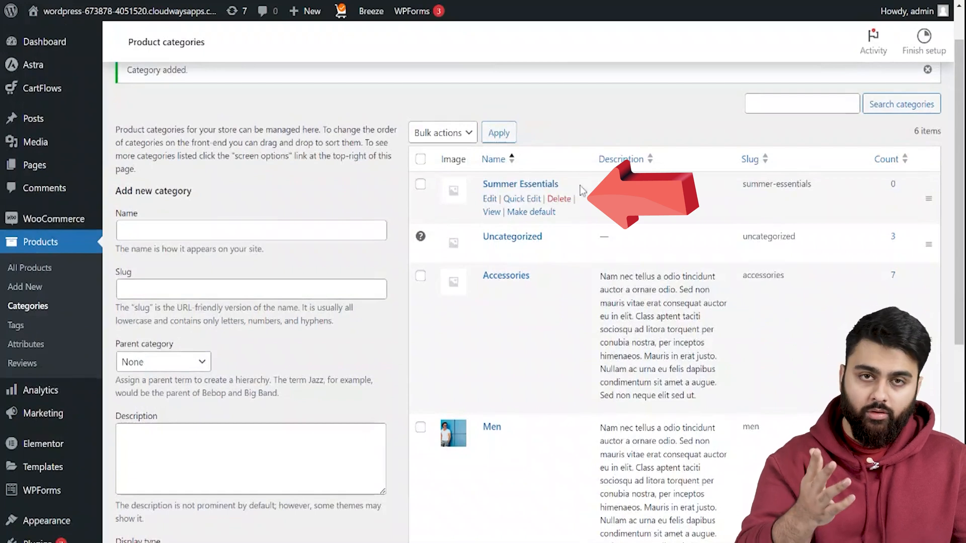
Step: Create the Summer Essentials category with slug summer-essentials
scroll(down, 3)
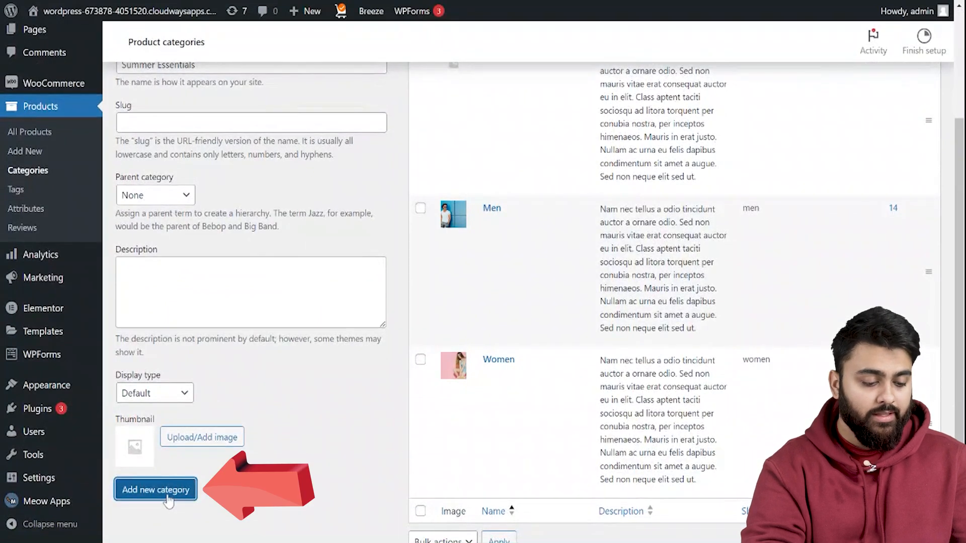
click(155, 489)
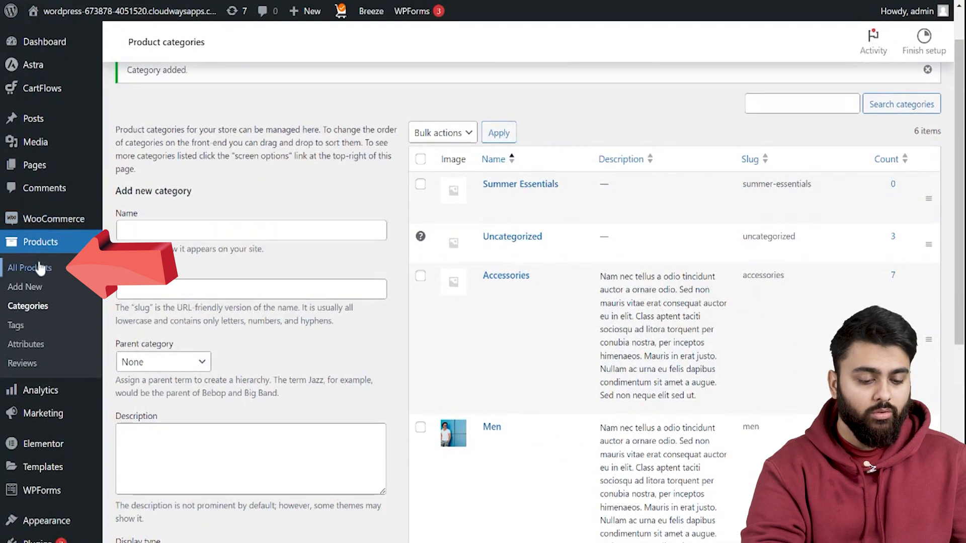
Step: Bulk-edit Blue Denim Shorts, Lemons Tshirt, Gray Pattern Tshirt and Flamingo Tshirt into Summer Essentials
click(29, 267)
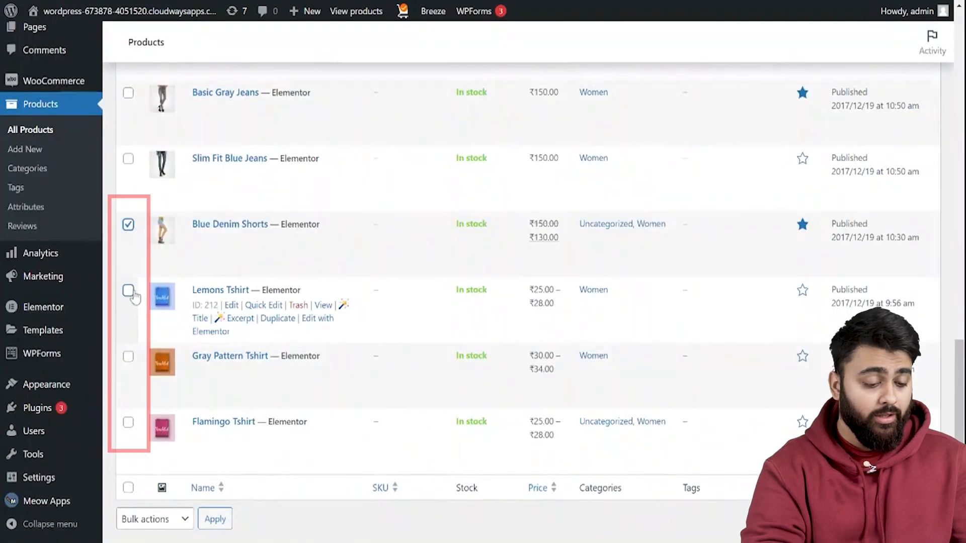
scroll(up, 3)
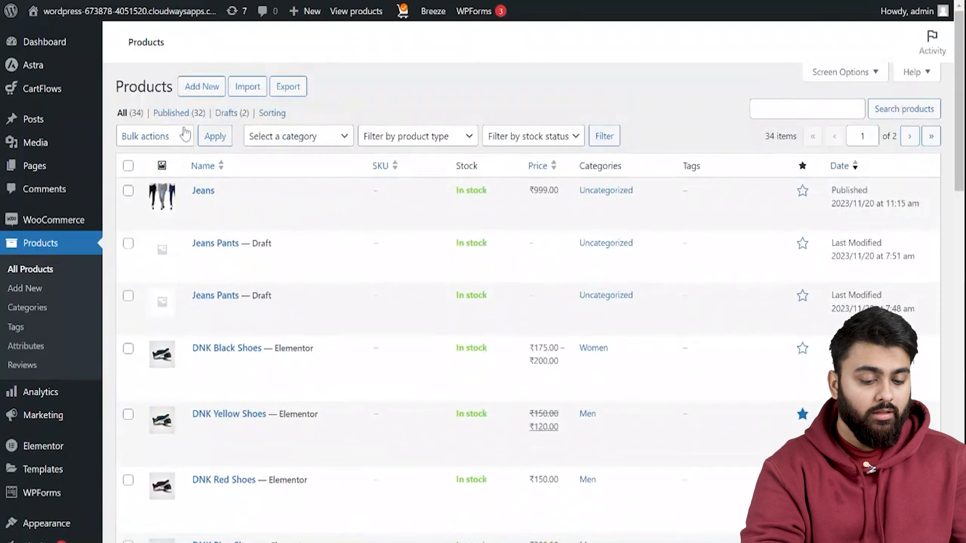
click(154, 136)
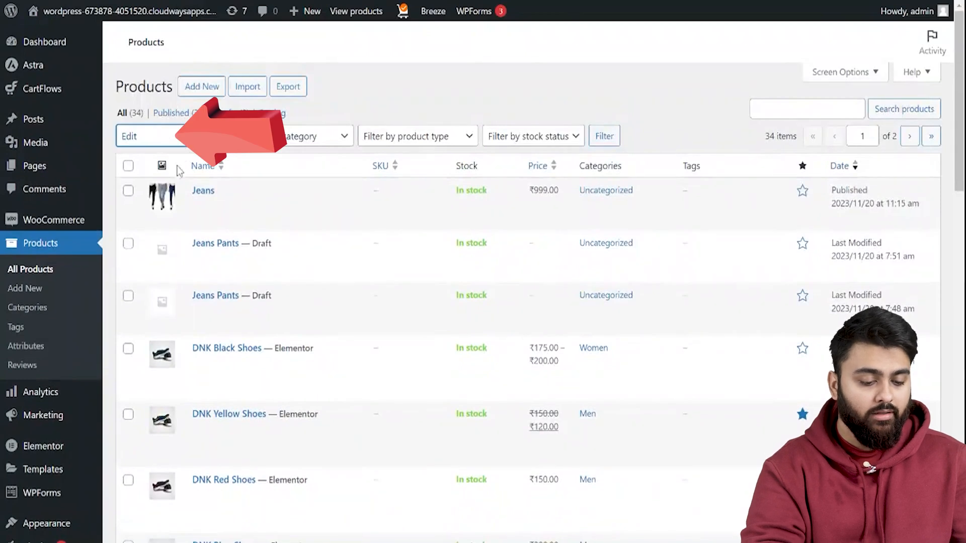
click(216, 136)
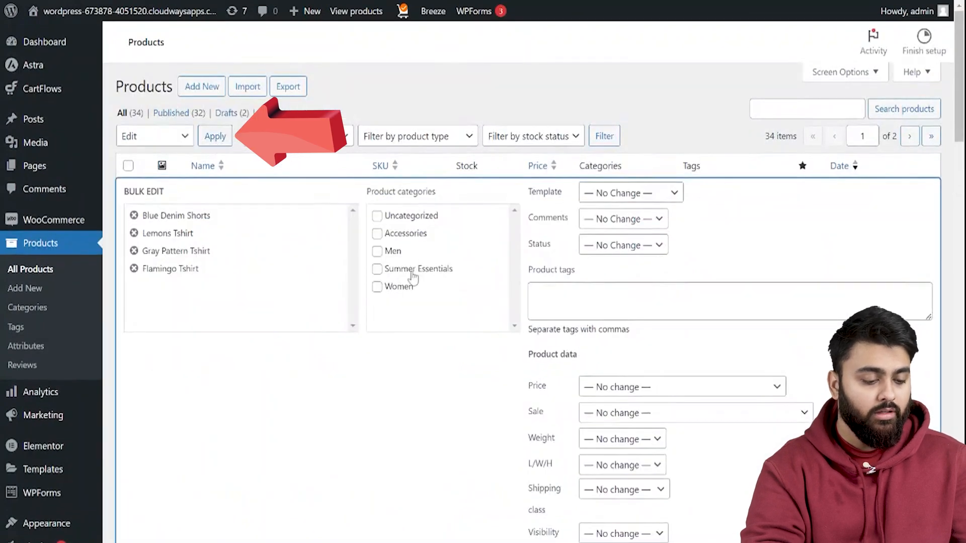
scroll(down, 3)
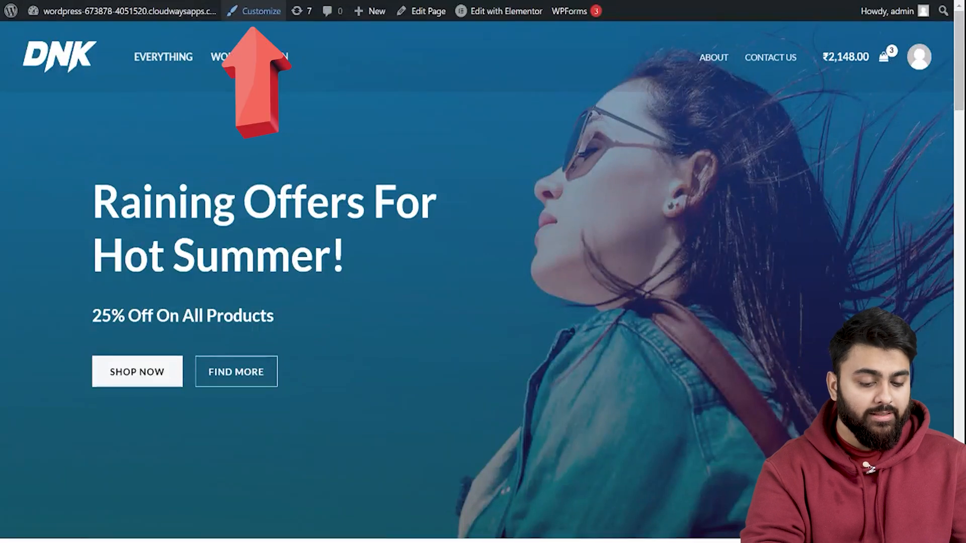
Step: Add the Summer Essentials product category to the Main Menu and publish it
click(260, 10)
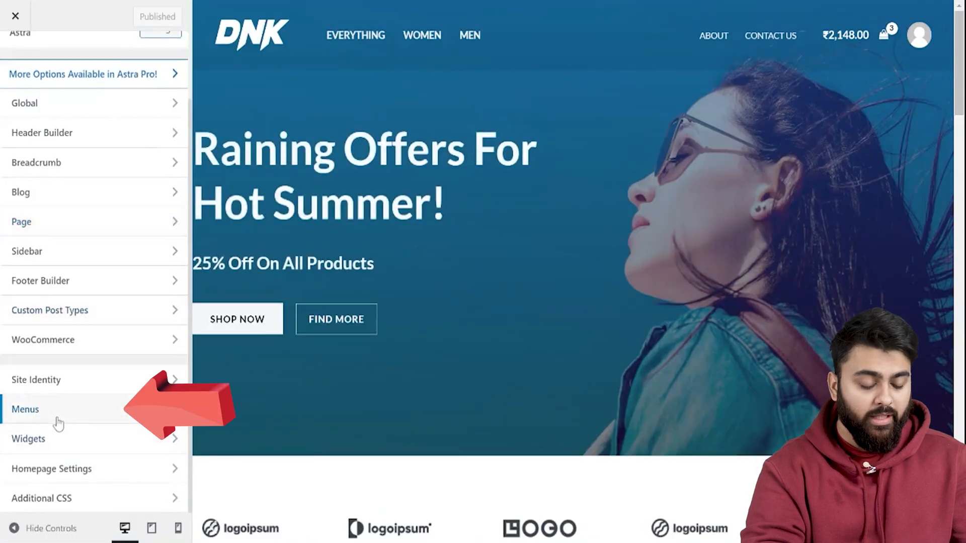
click(25, 410)
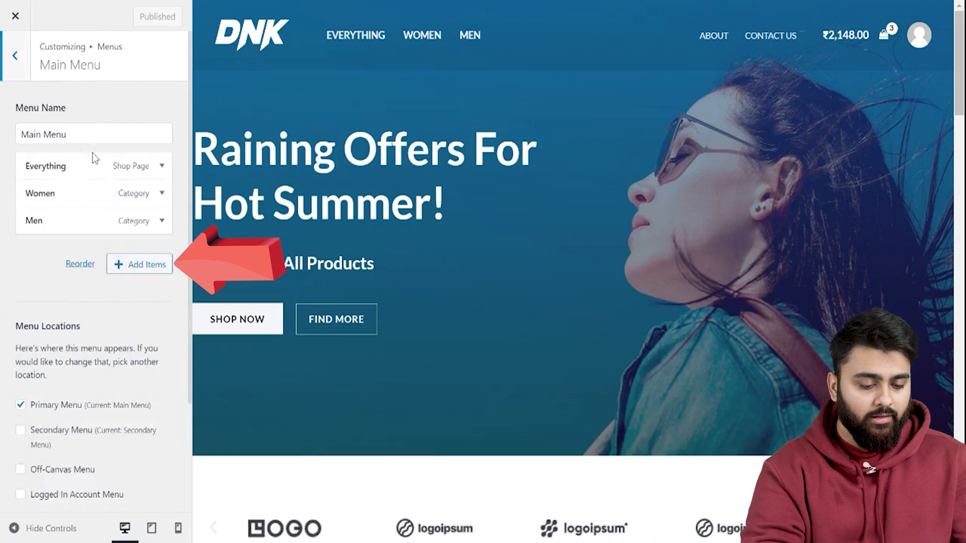
click(146, 264)
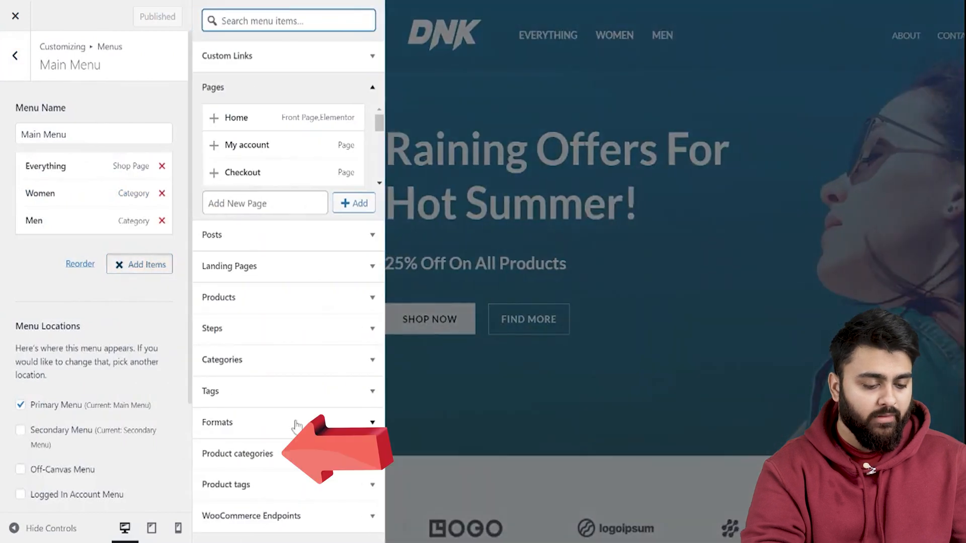
click(237, 453)
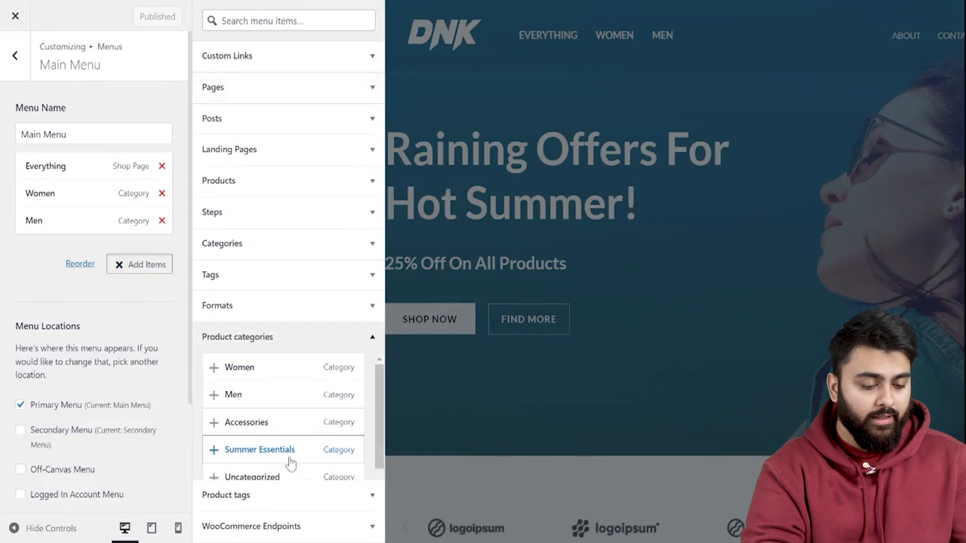
click(259, 450)
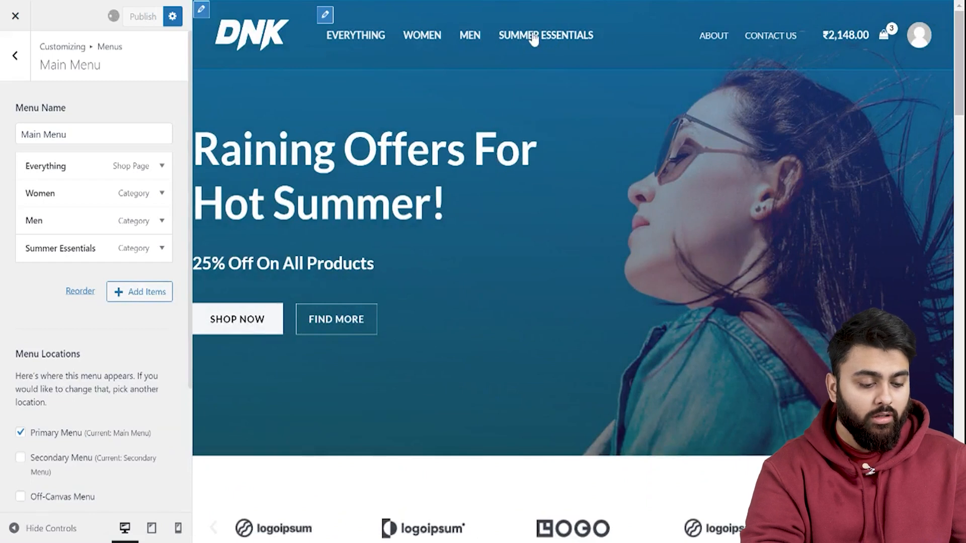
click(15, 15)
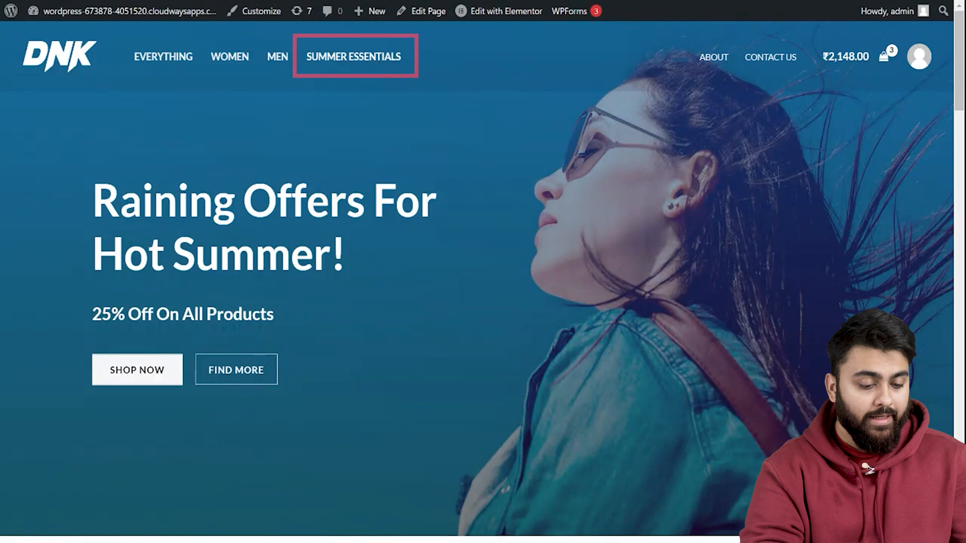
Step: View the Summer Essentials category page with its 4 products from the header menu
click(353, 56)
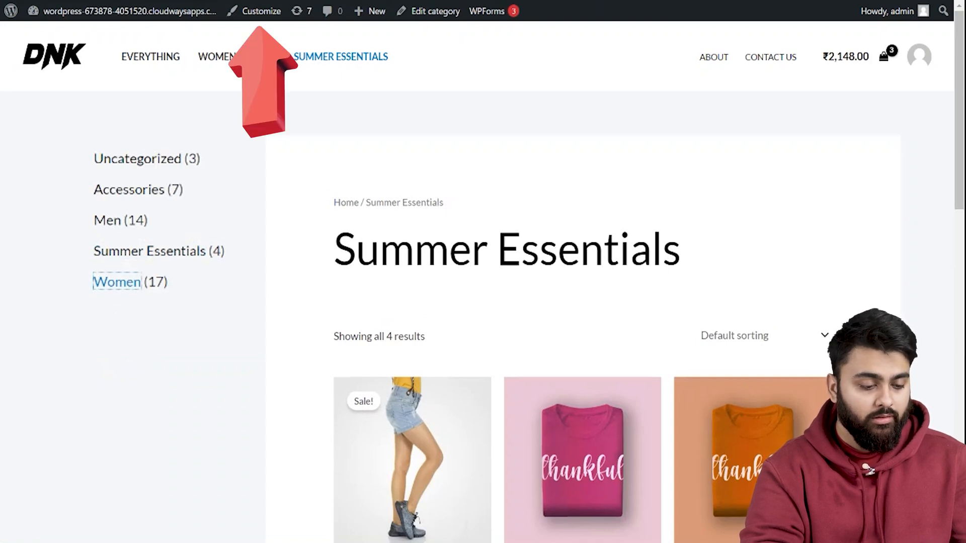
click(261, 11)
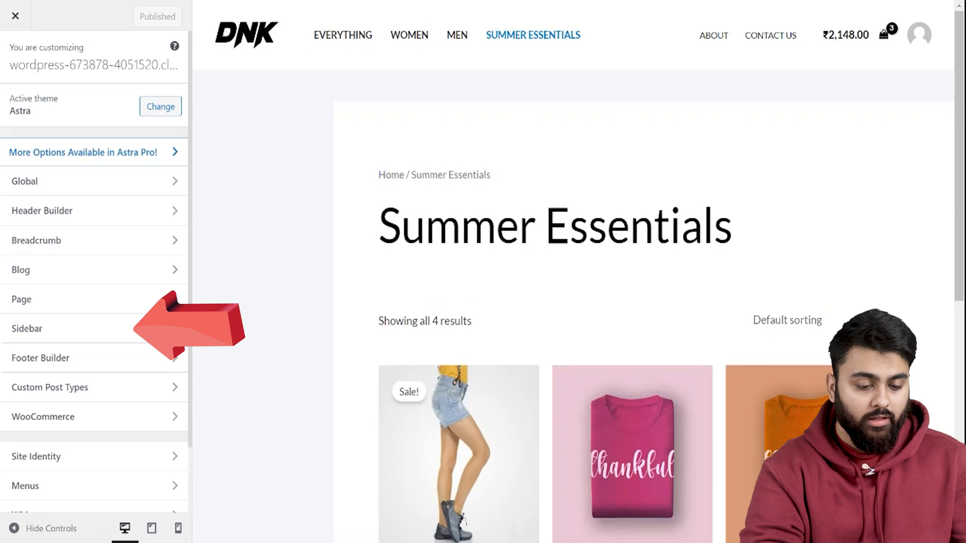
Step: Set the shop layout to Left Sidebar and edit the WooCommerce Sidebar widgets
click(43, 416)
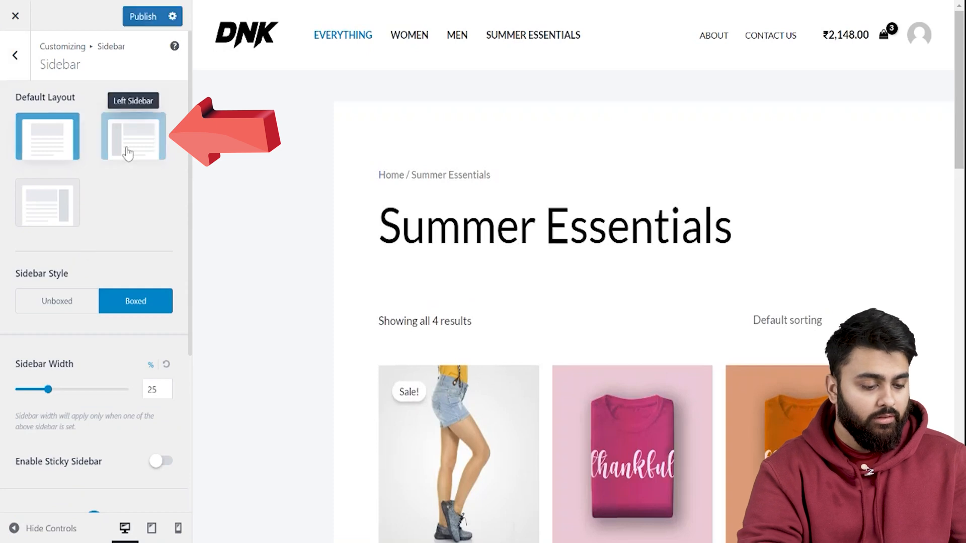
click(133, 135)
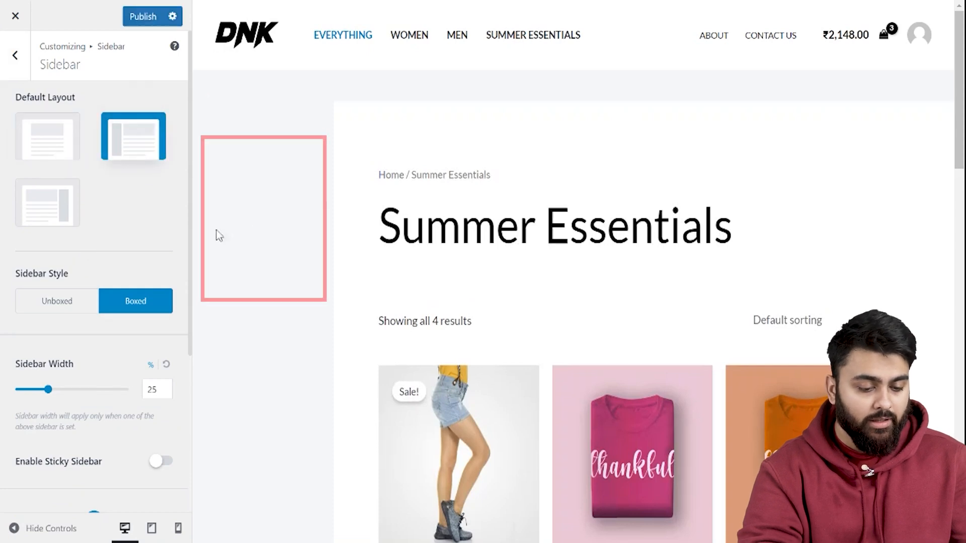
click(16, 54)
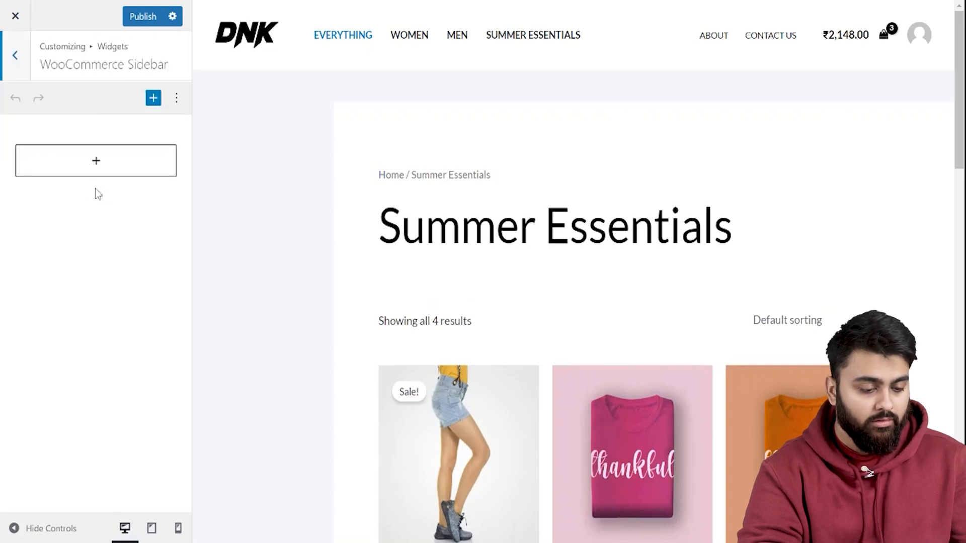
Step: Insert a Product Categories List block in the sidebar and publish
click(96, 160)
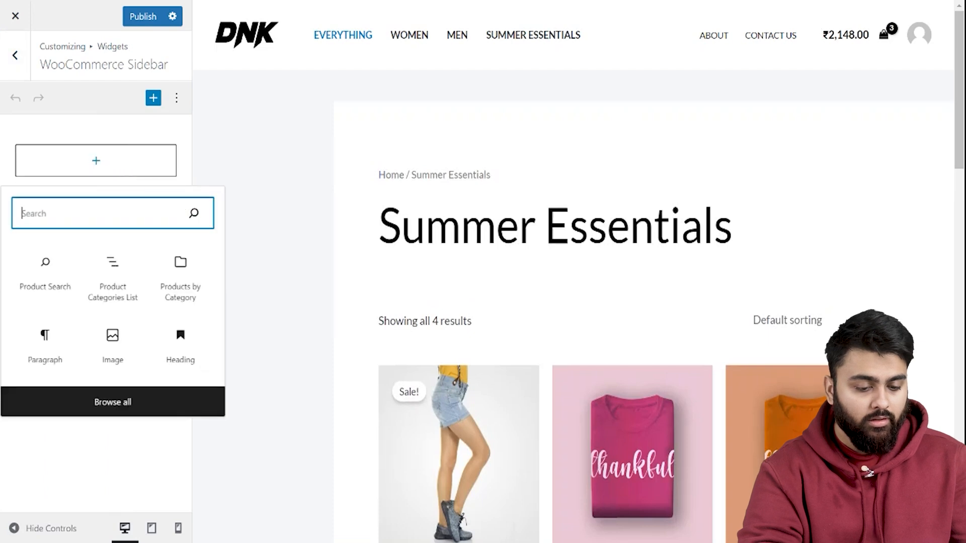
text(Product)
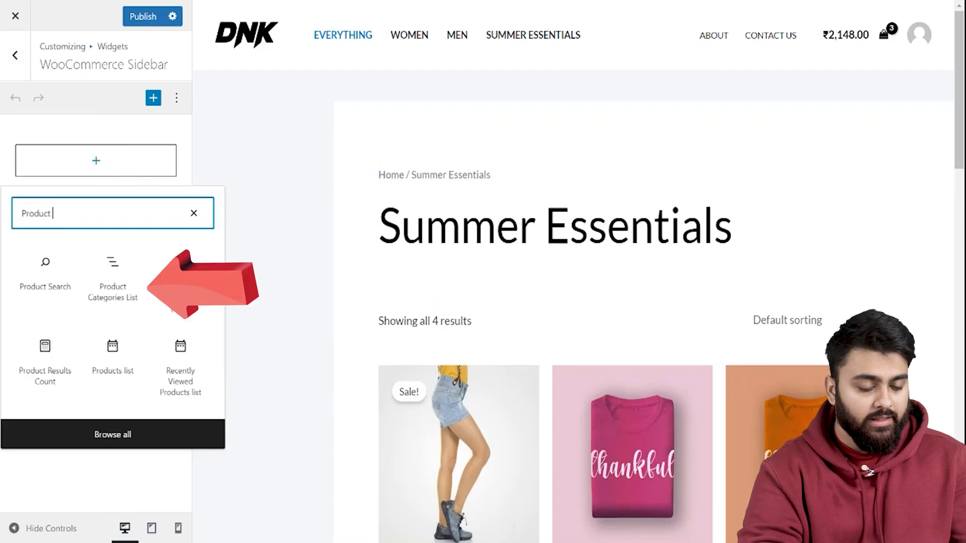
click(112, 277)
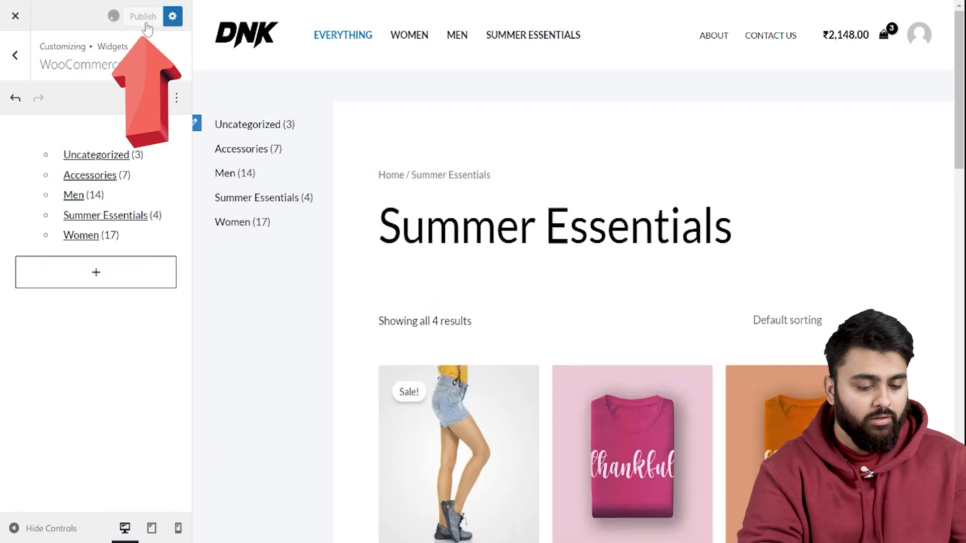
click(142, 17)
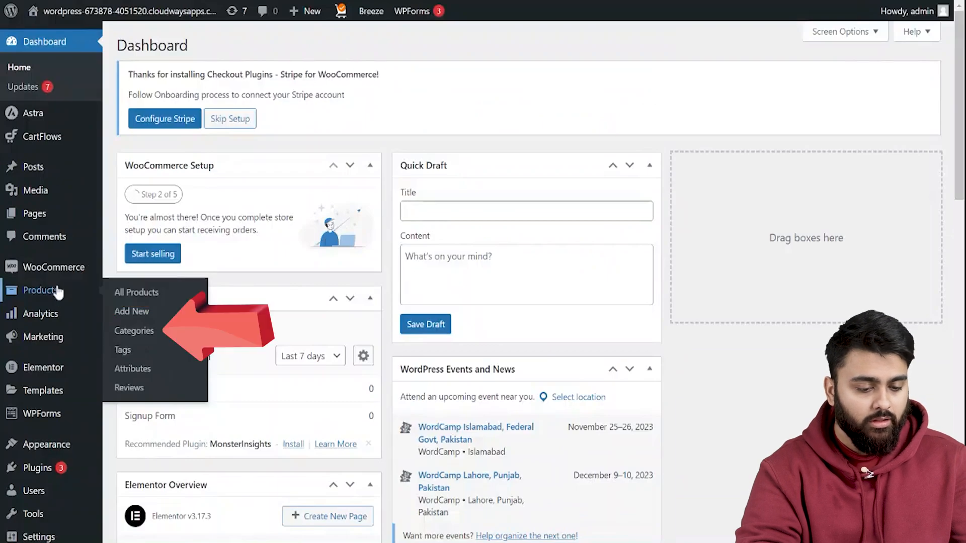
Step: Set up a Shirts category with Summer Essentials as its parent
click(134, 331)
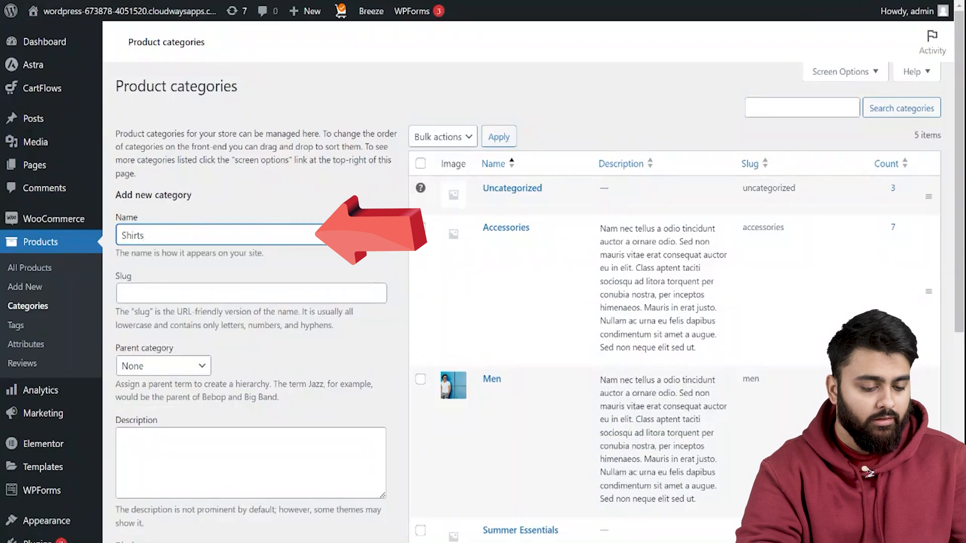
click(163, 366)
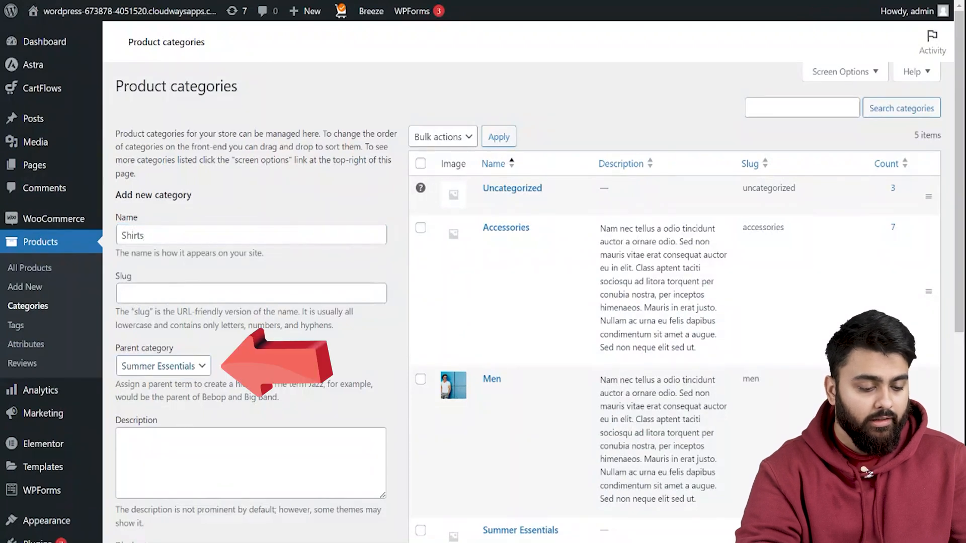
scroll(down, 3)
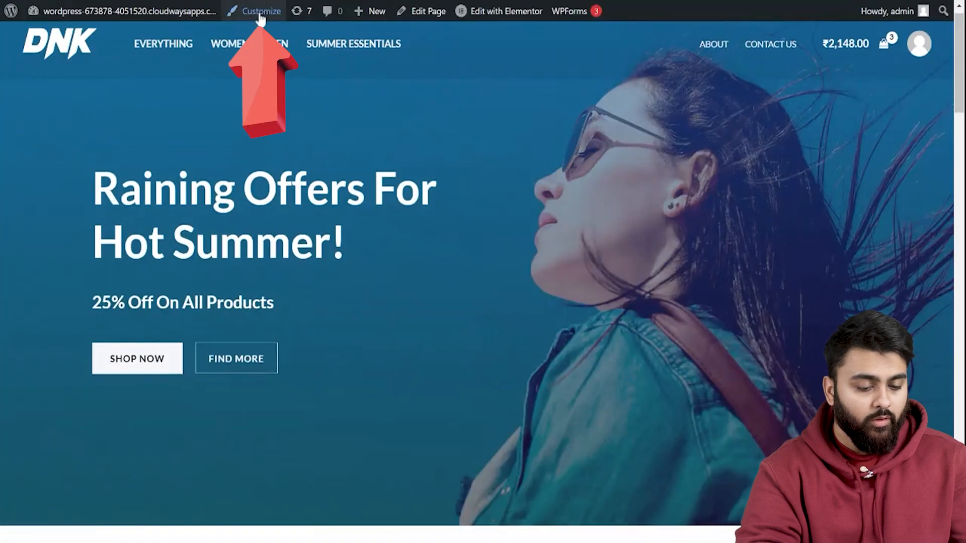
Step: Add the Shirts product category to the Main Menu via the Customizer's Menus panel
click(259, 11)
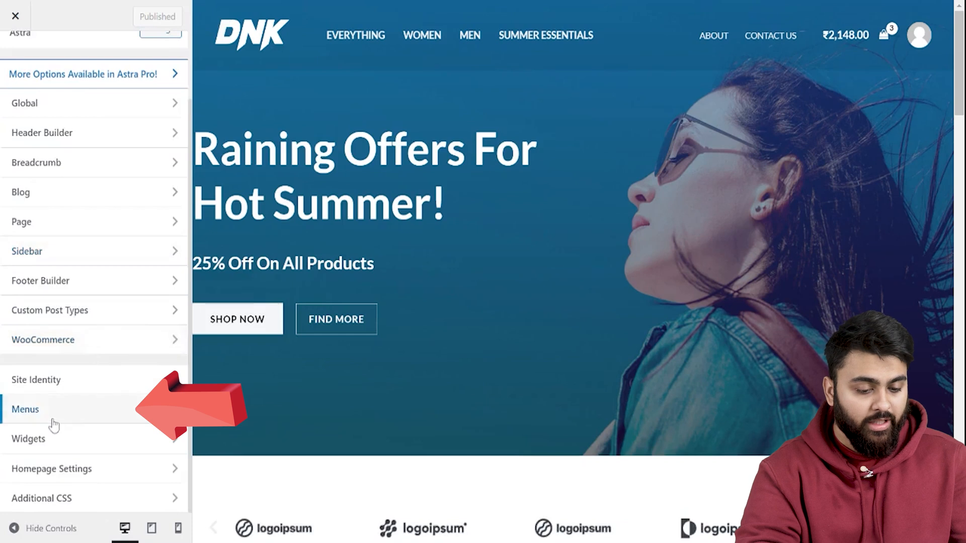
click(26, 410)
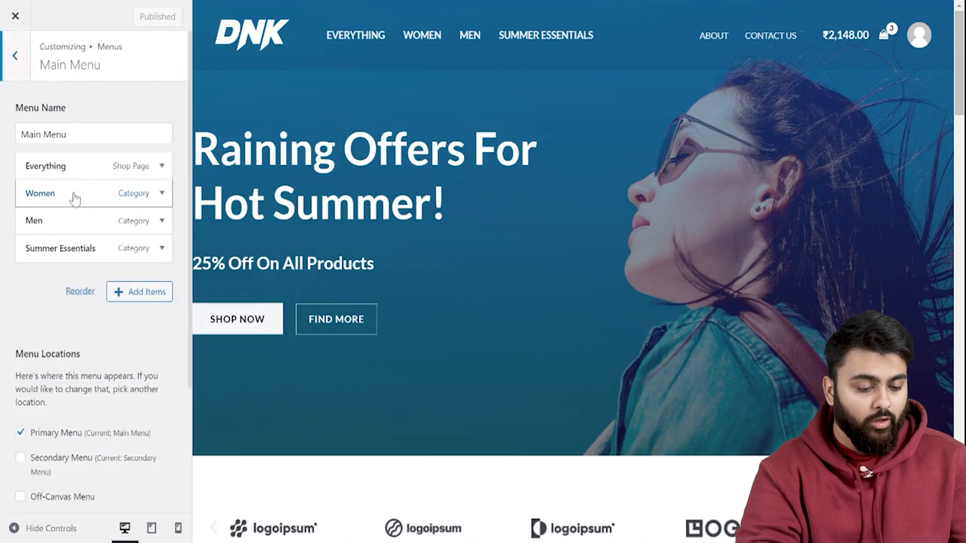
click(139, 292)
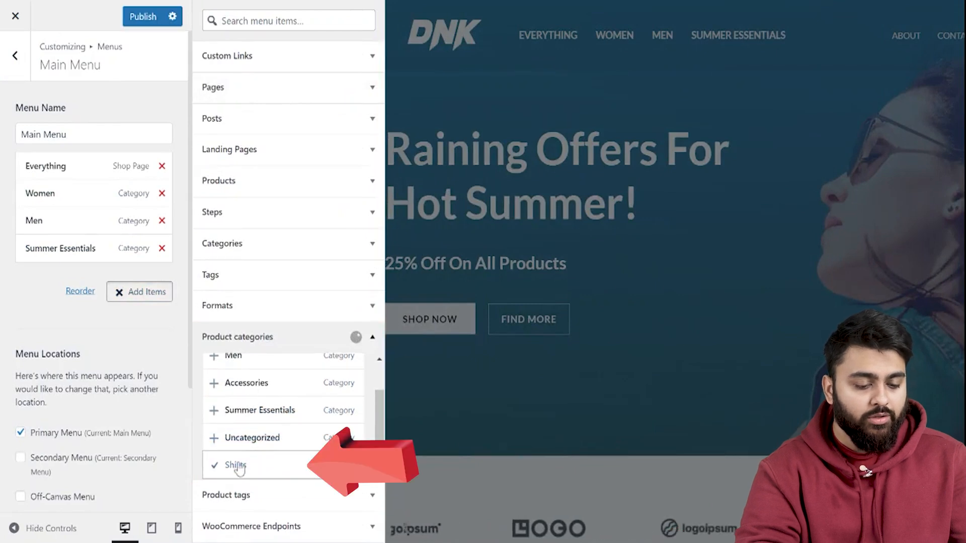
click(234, 464)
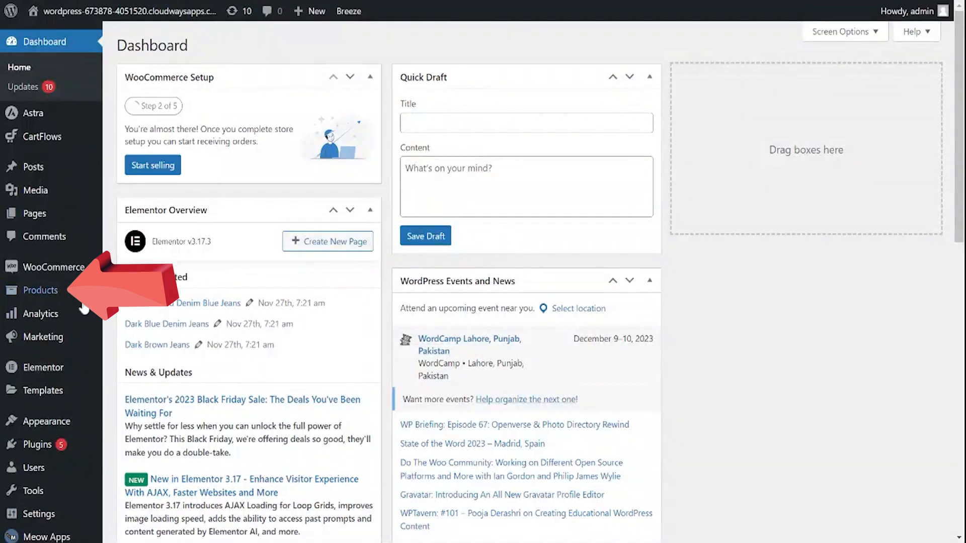
Step: Give the Summer Essentials category the blue-toned sunglasses photo as its thumbnail and update it
click(40, 290)
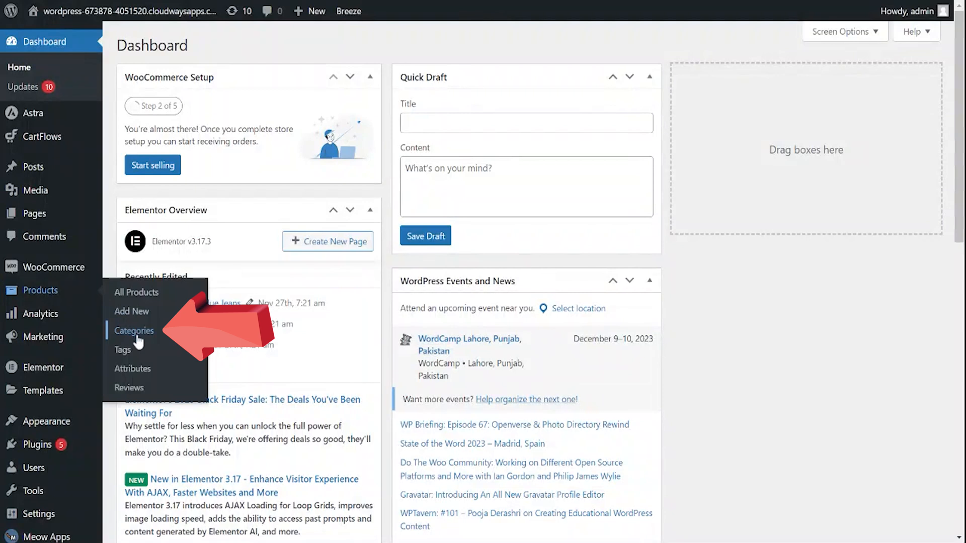
click(133, 330)
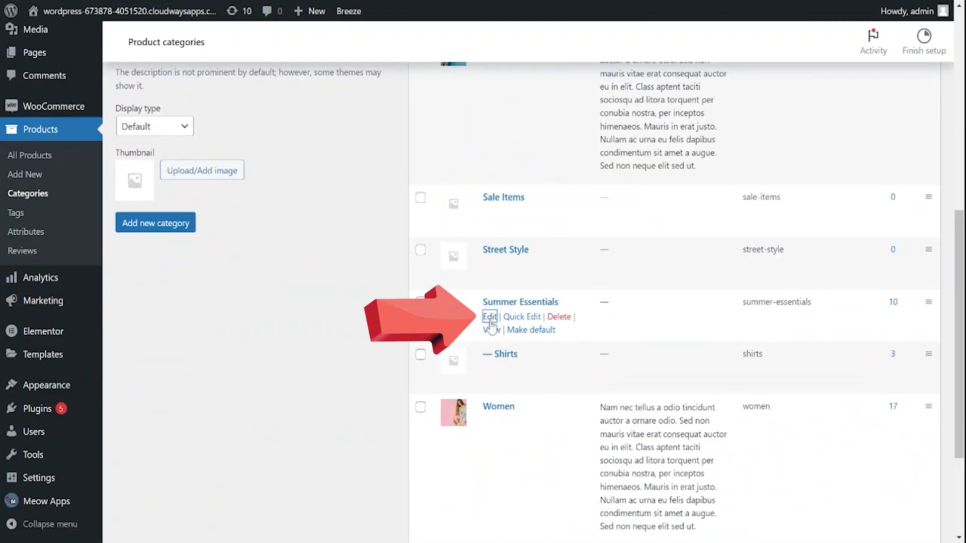
click(489, 317)
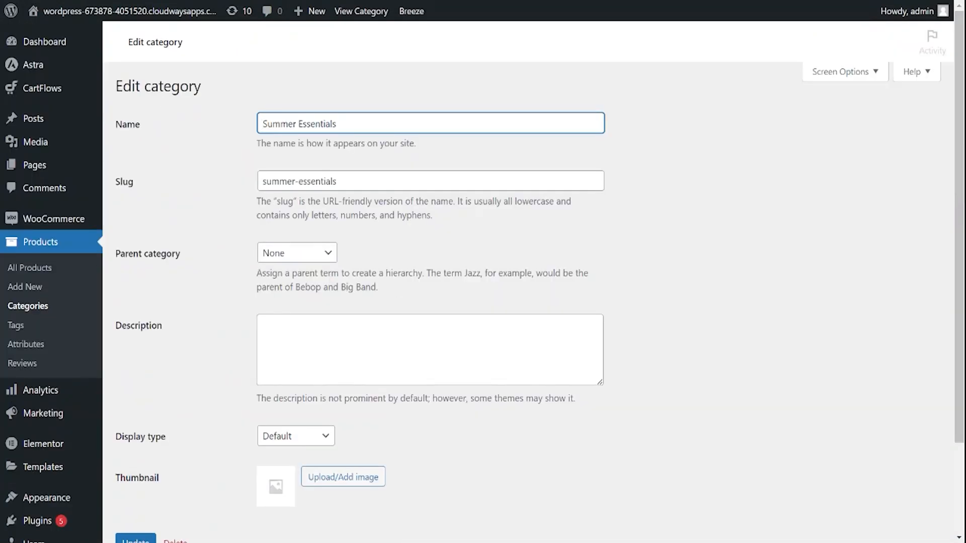
click(342, 476)
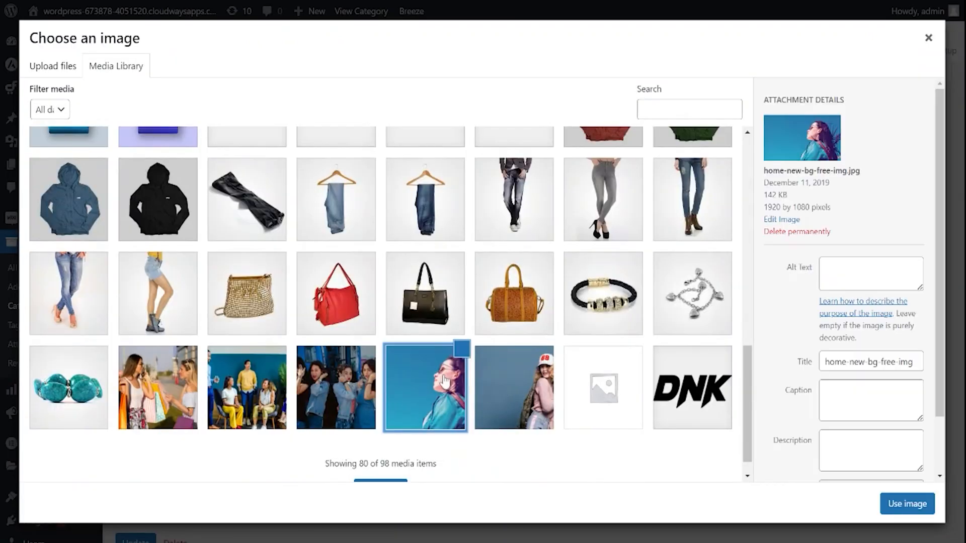
click(906, 504)
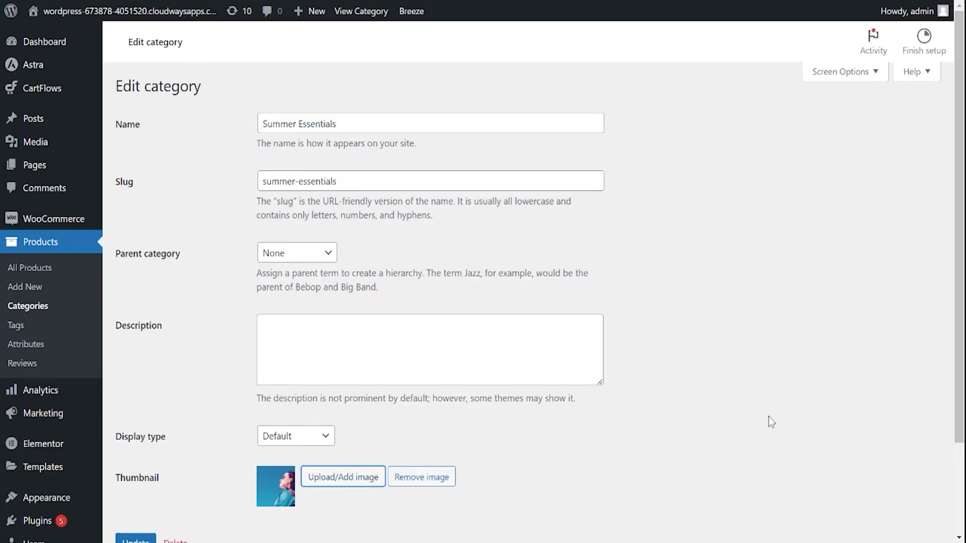
scroll(down, 3)
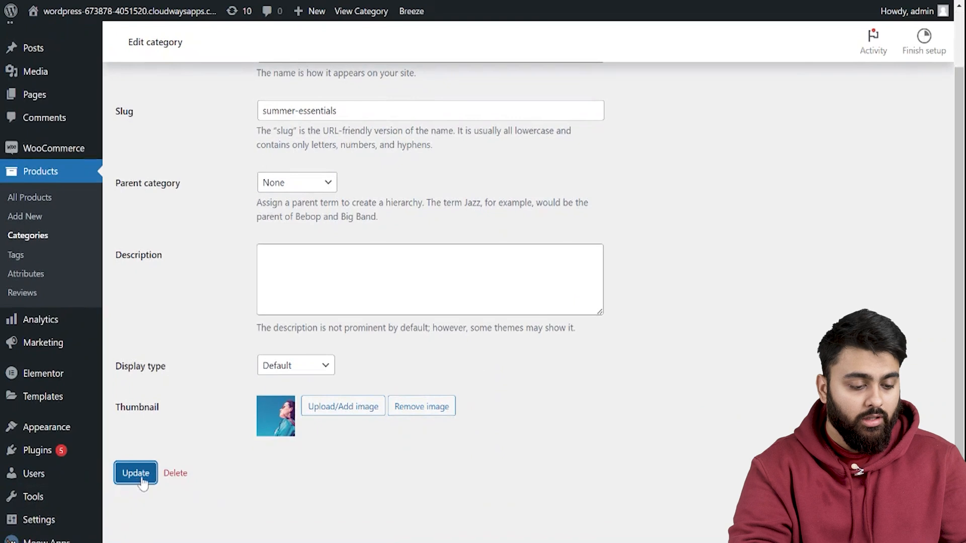
mouse_move(412, 463)
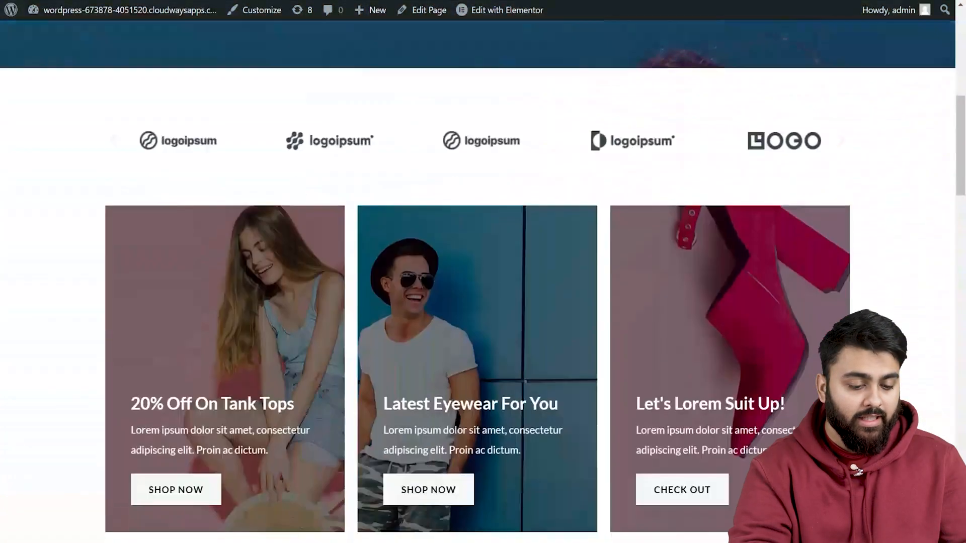
scroll(down, 3)
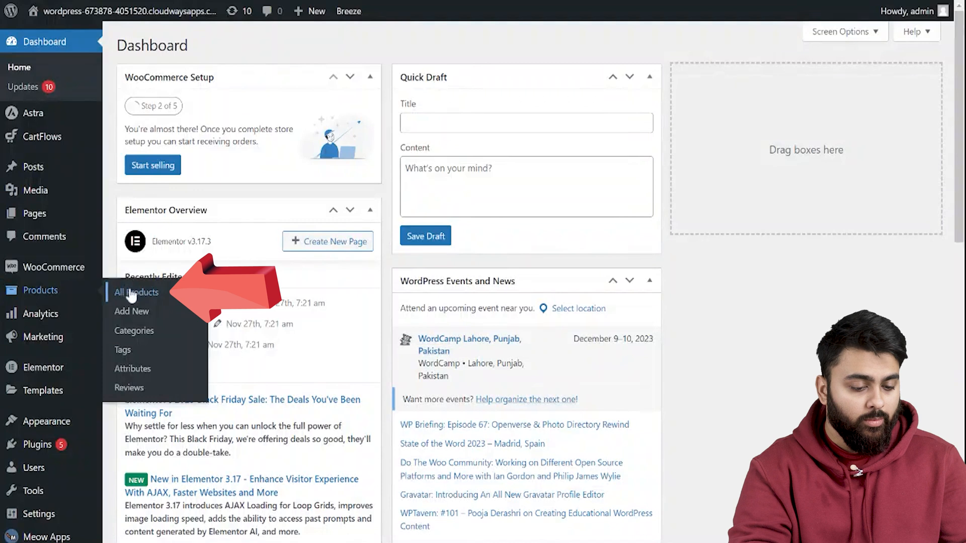
Step: Bulk-edit the checked products in All Products and scroll to the Featured field
click(136, 292)
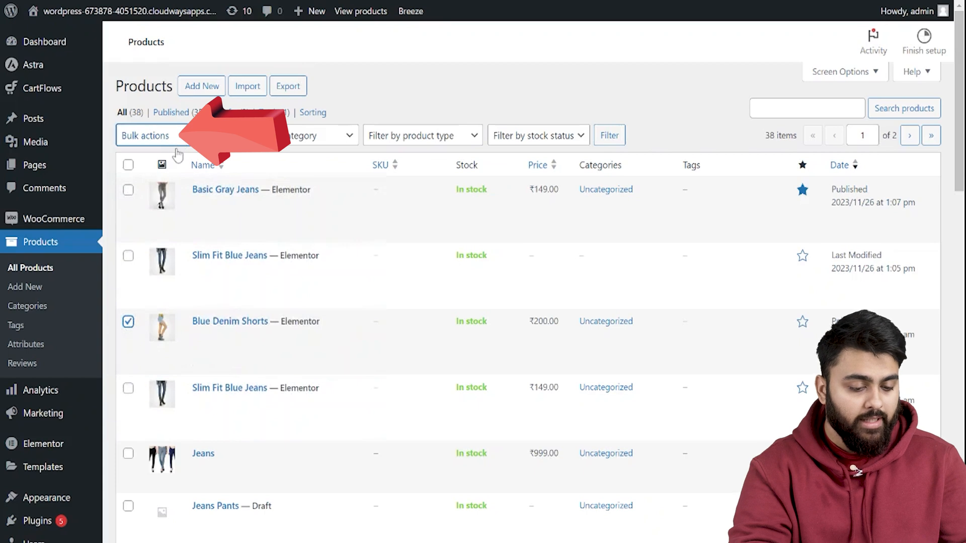
click(216, 136)
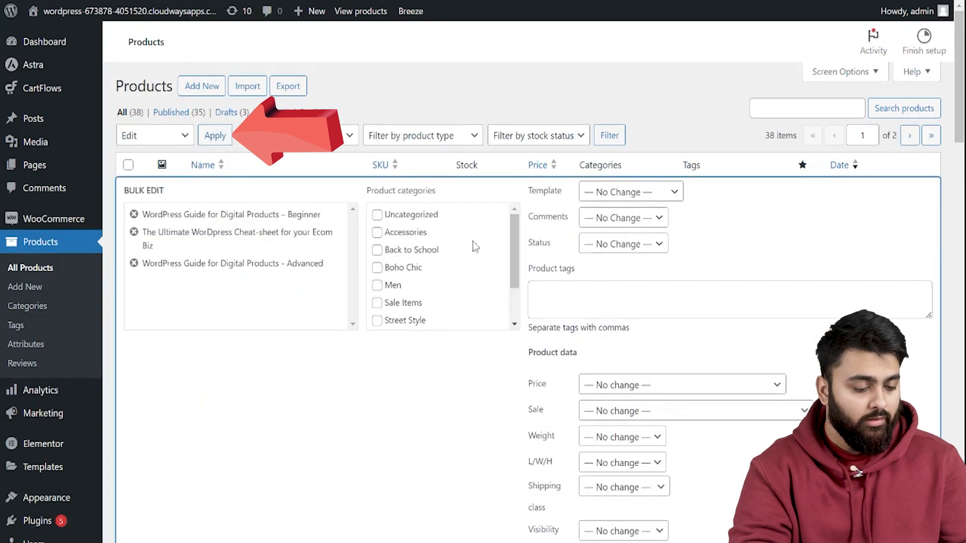
scroll(down, 3)
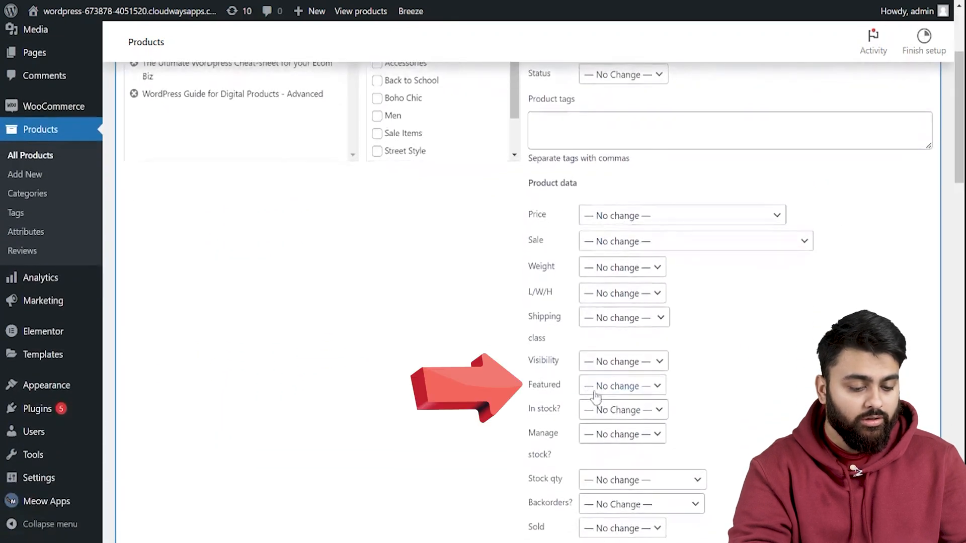